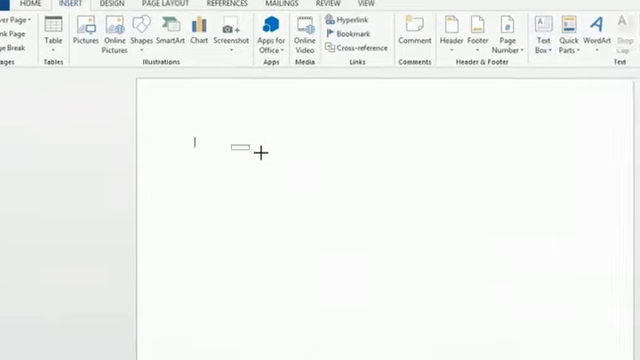
Draw a text box on the blank page and enter 'Sample Text' in it.
drag(232, 150, 470, 160)
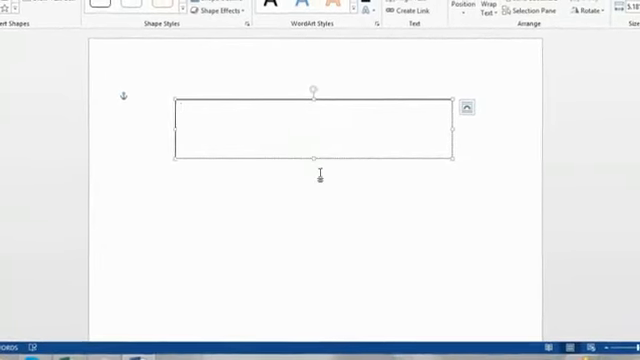
text(Sample Text)
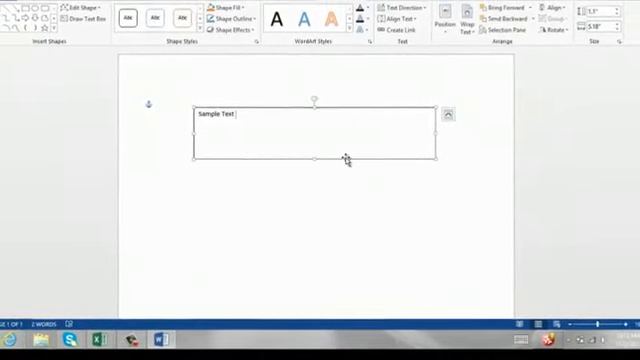
Copy the Sample Text box via its right-click menu.
right_click(344, 160)
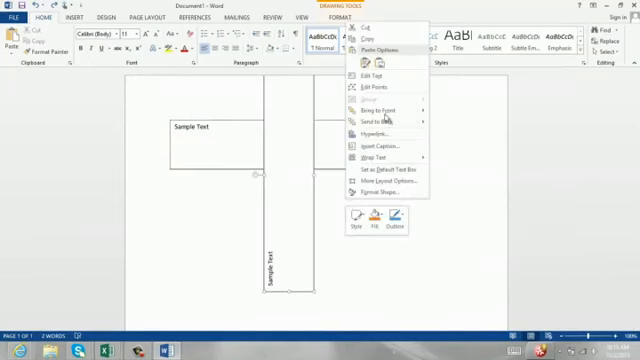
mouse_move(388, 116)
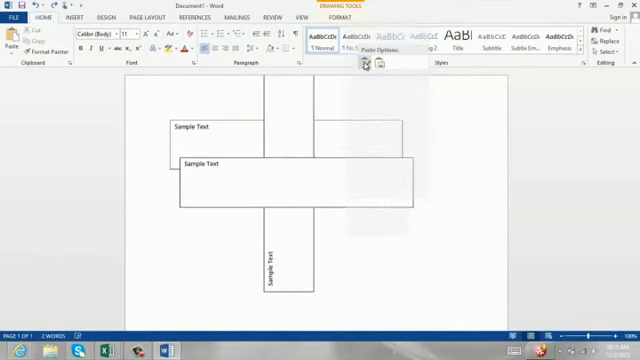
Paste the copied text box onto the page as a Picture.
right_click(280, 184)
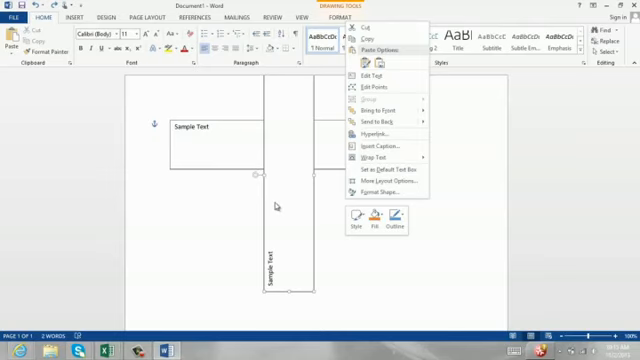
mouse_move(308, 206)
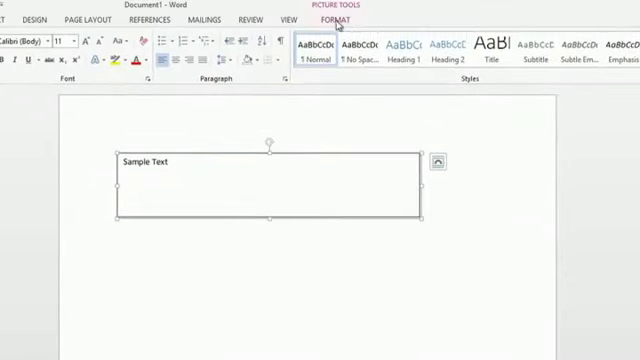
Apply Flip Vertical so the Sample Text picture reads upside down.
click(332, 18)
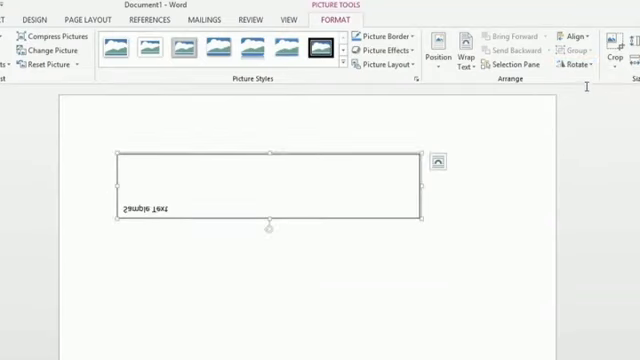
Apply Rotate Right 90° so the Sample Text runs vertically down the page.
click(572, 60)
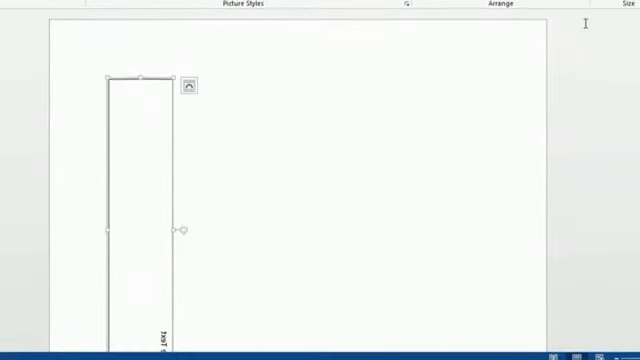
mouse_move(184, 232)
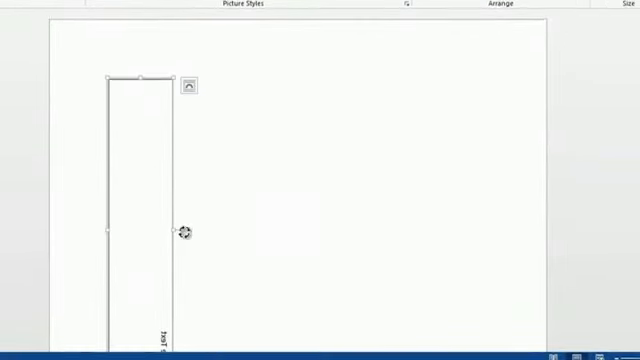